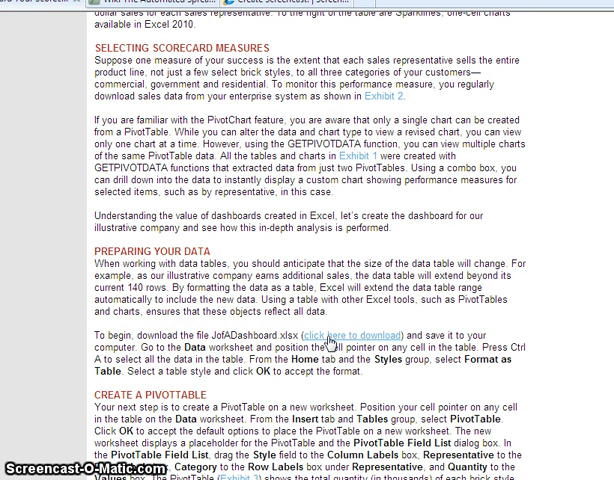
# Download the JofADashboard workbook from the article and save it to the Desktop as journalAcct2.
pyautogui.click(344, 335)
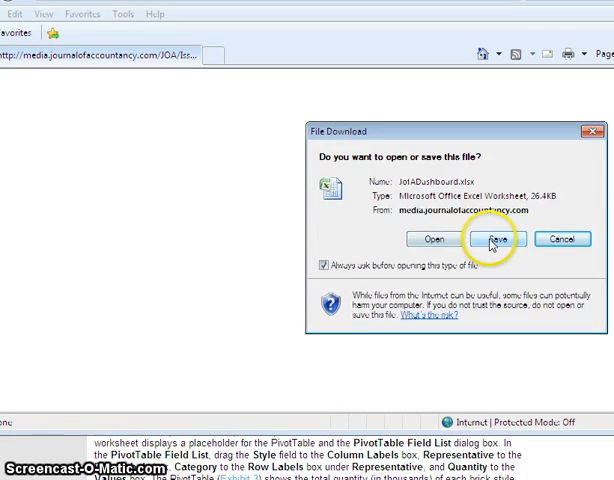
pyautogui.click(487, 239)
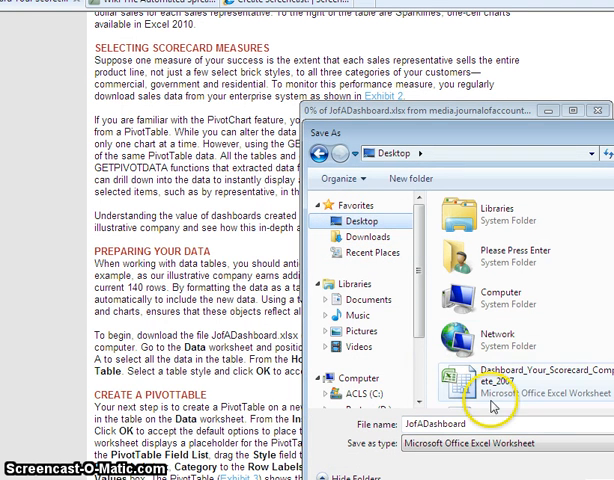
pyautogui.write('2')
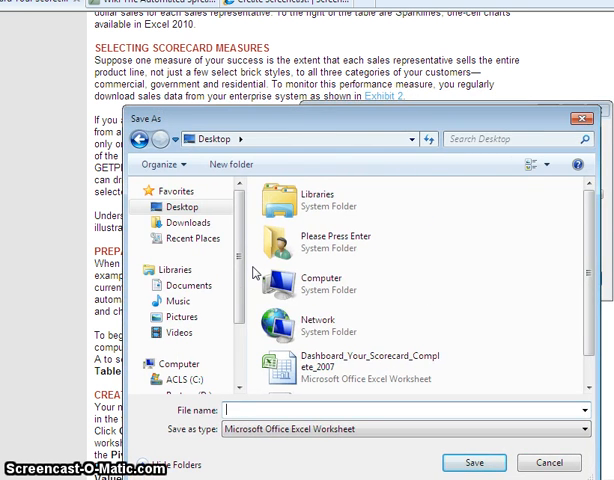
pyautogui.write('journal')
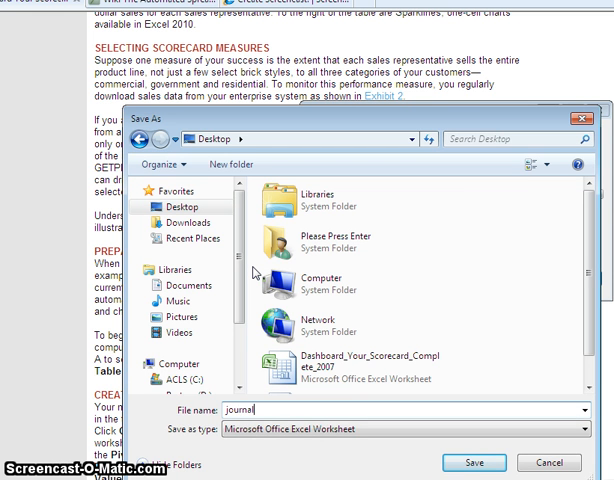
pyautogui.write('Acct2')
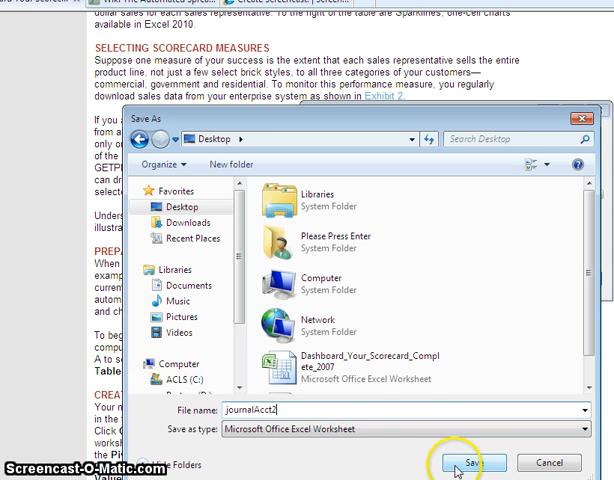
pyautogui.click(469, 462)
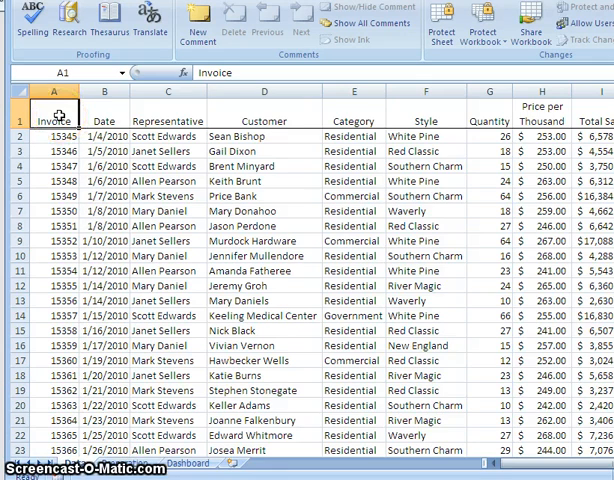
# Format the invoice sales range as a styled table with headers and filter arrows.
pyautogui.scroll(-3)
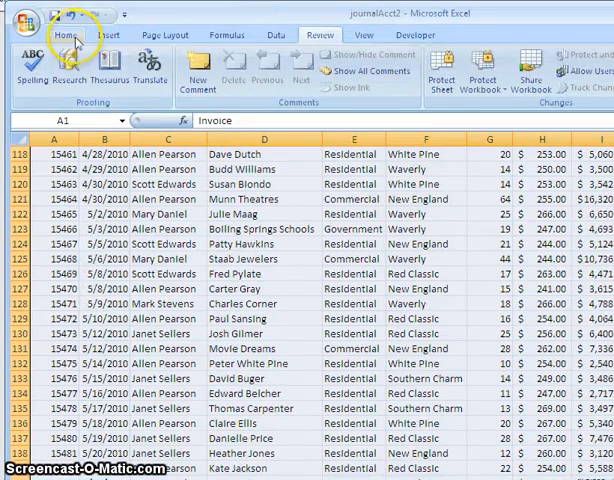
pyautogui.click(63, 35)
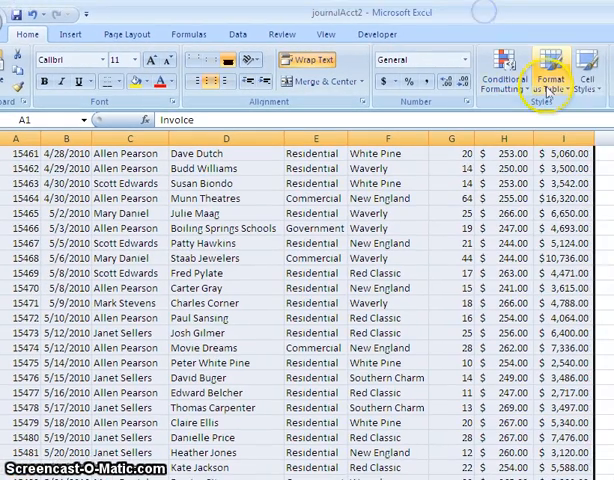
pyautogui.click(552, 75)
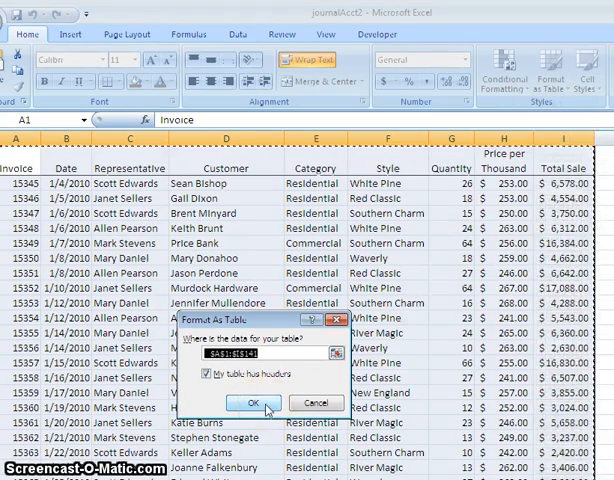
pyautogui.click(251, 403)
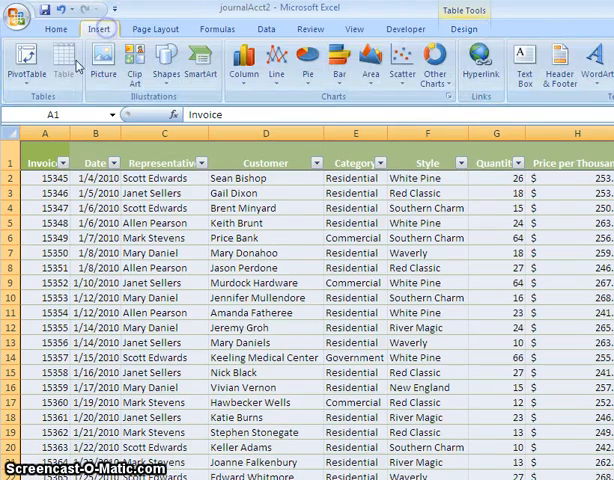
# Insert a PivotTable from Table2 onto a new worksheet.
pyautogui.click(26, 65)
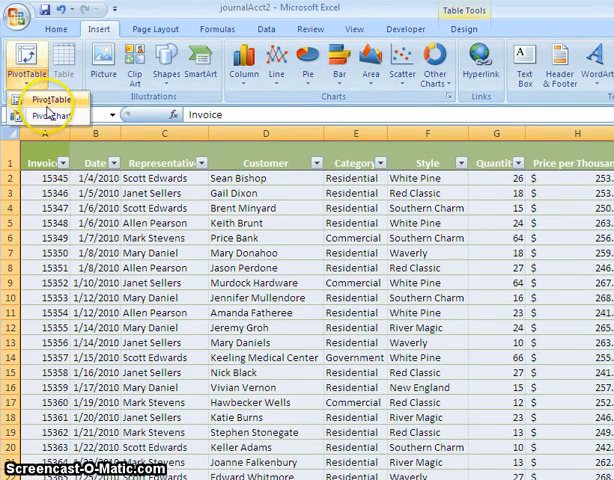
pyautogui.click(27, 70)
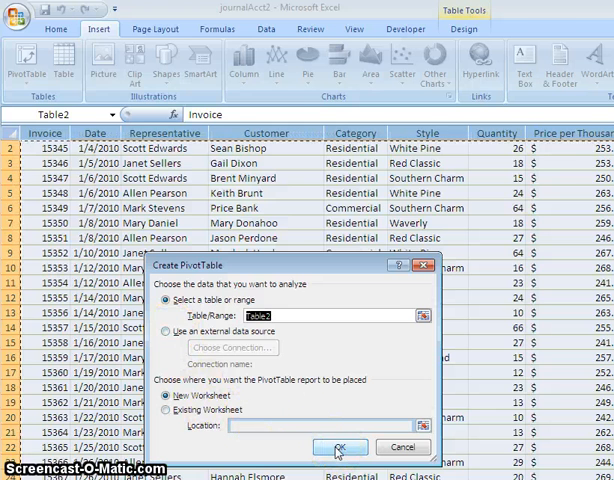
pyautogui.click(340, 447)
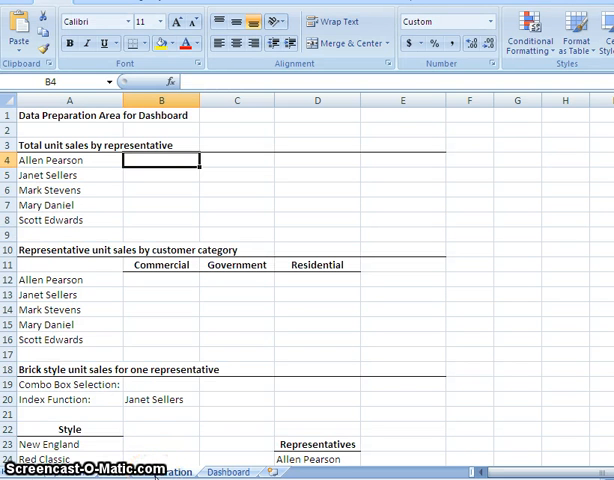
pyautogui.moveTo(140, 225)
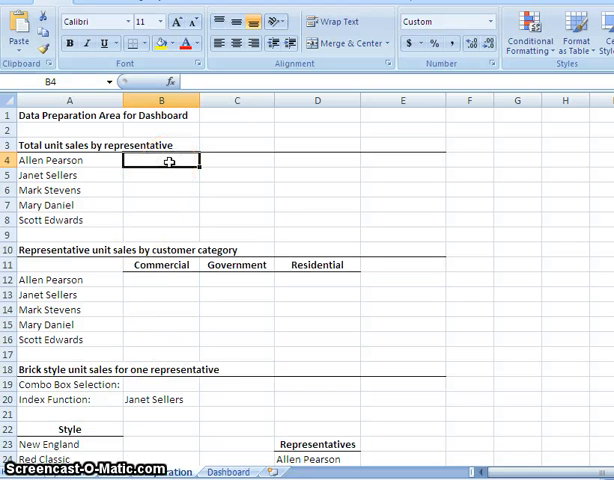
# Enter in B4 a GETPIVOTDATA formula for Quantity by Representative A4 from the pivotone sheet.
pyautogui.doubleClick(160, 160)
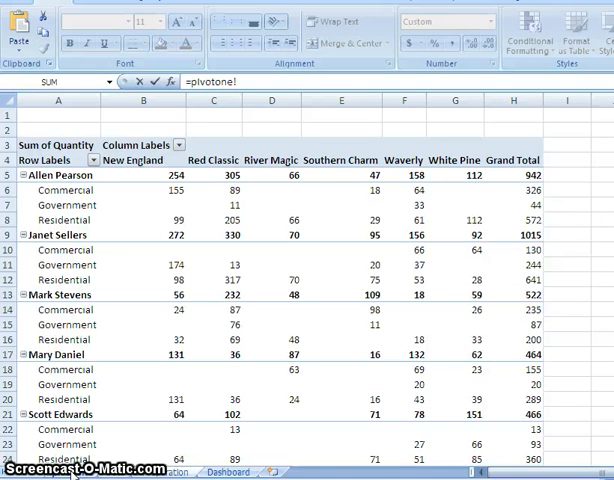
pyautogui.moveTo(349, 184)
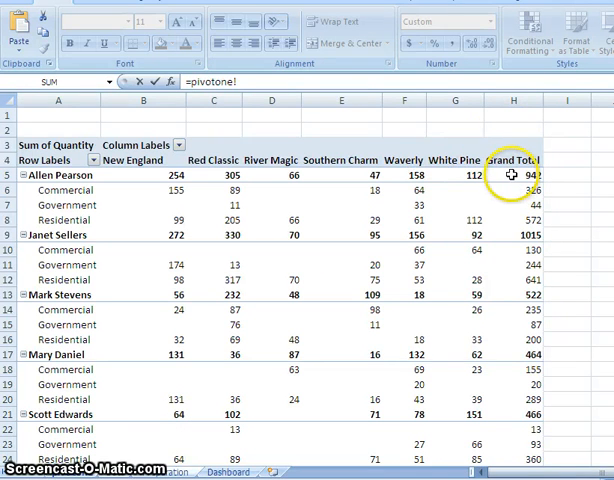
pyautogui.click(513, 174)
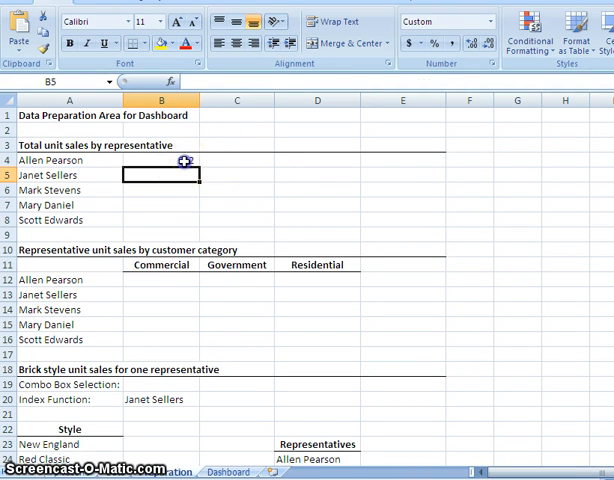
pyautogui.click(161, 160)
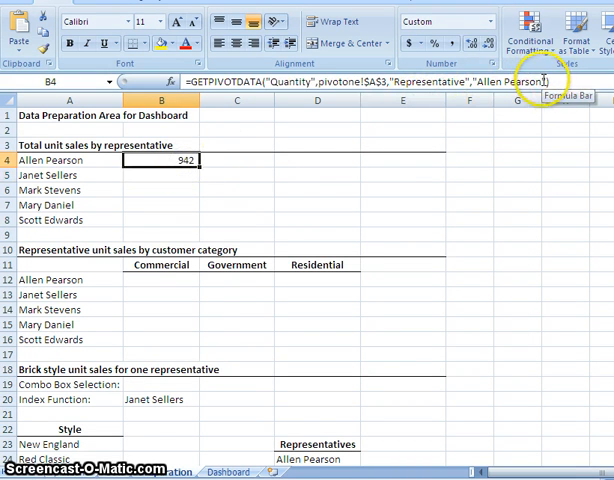
pyautogui.doubleClick(160, 160)
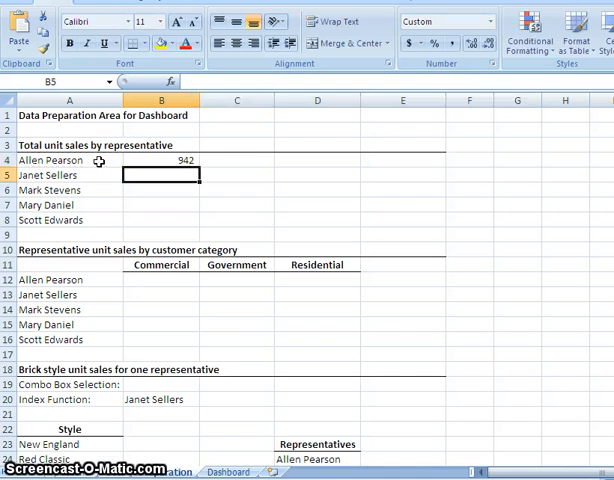
# Fill the B4 formula down to B8 for all five representatives' total unit sales.
pyautogui.click(161, 160)
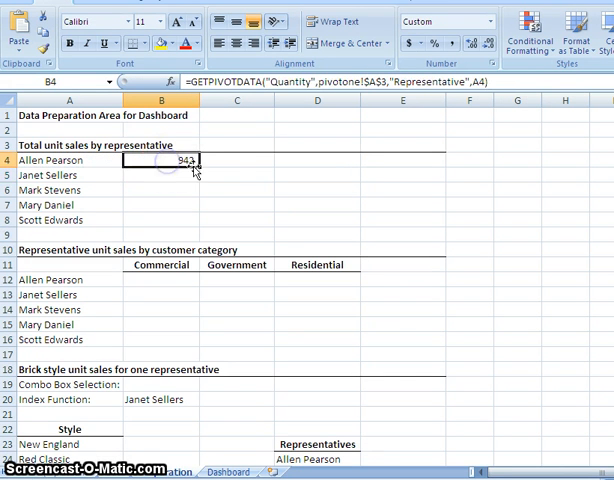
pyautogui.moveTo(196, 167); pyautogui.dragTo(196, 220)
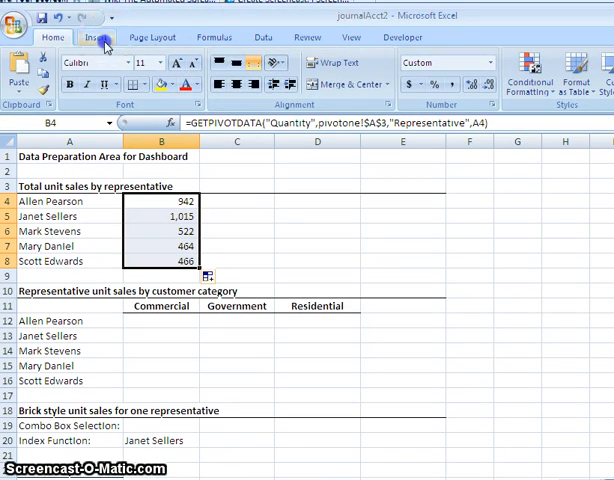
# Insert a pie chart of A4:B8 representative totals for the Dashboard sheet.
pyautogui.click(97, 37)
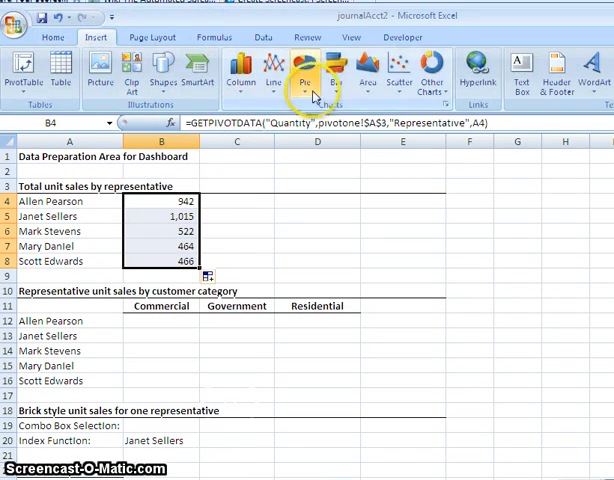
pyautogui.click(55, 37)
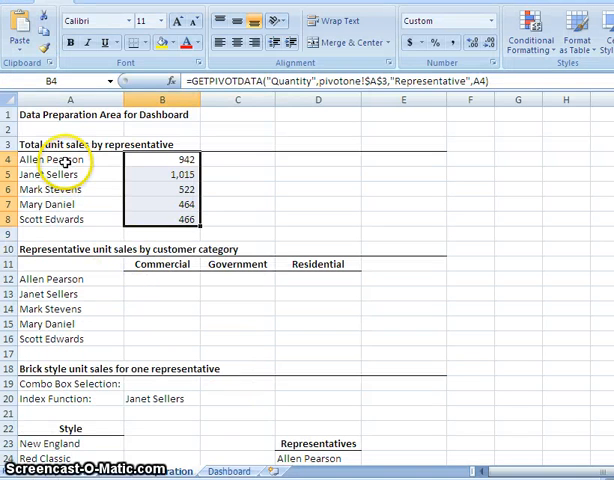
pyautogui.moveTo(68, 159); pyautogui.dragTo(163, 174)
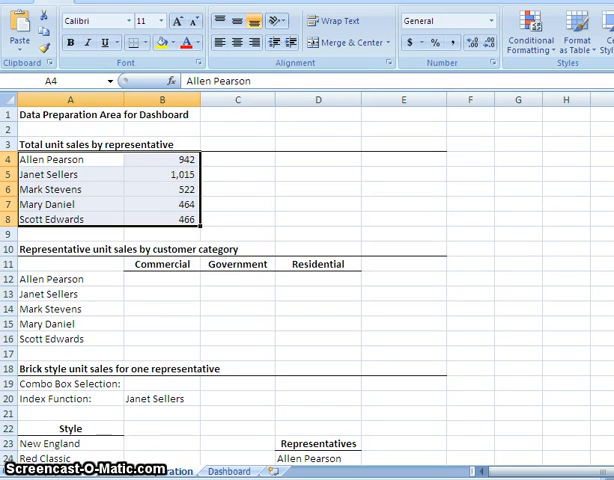
pyautogui.click(95, 58)
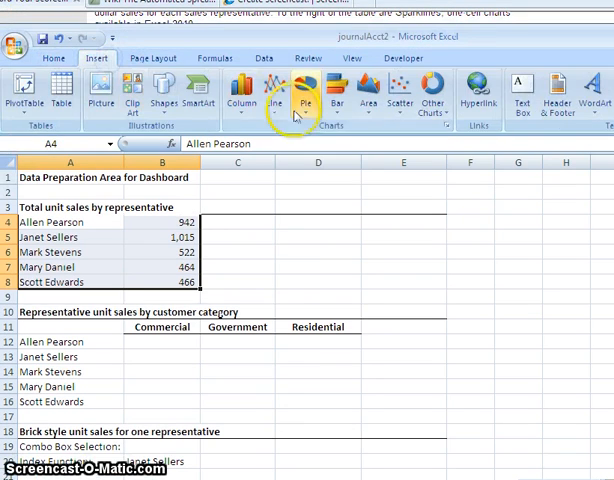
pyautogui.click(297, 95)
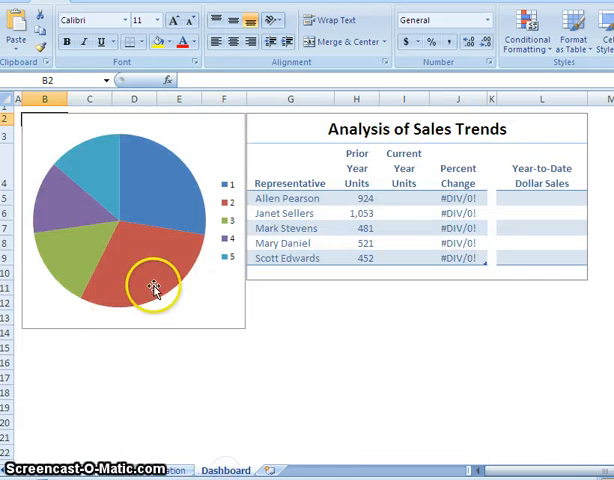
pyautogui.click(155, 290)
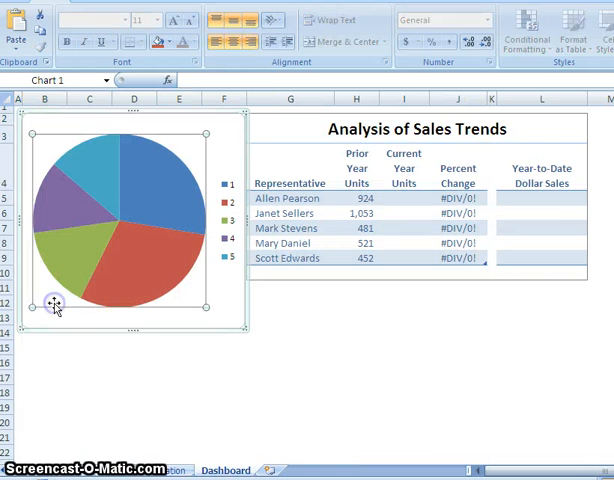
pyautogui.moveTo(54, 307)
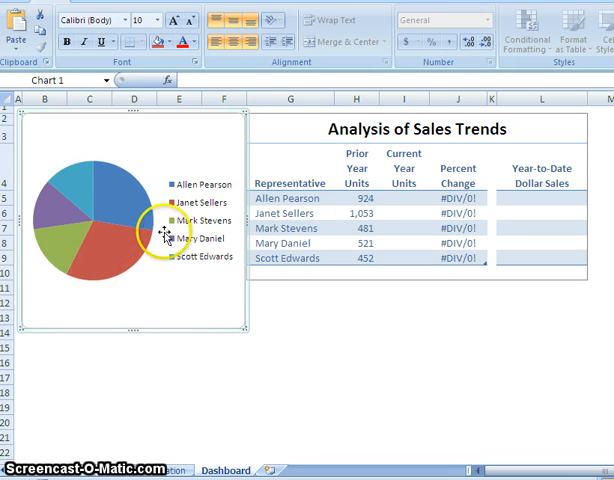
pyautogui.moveTo(245, 220)
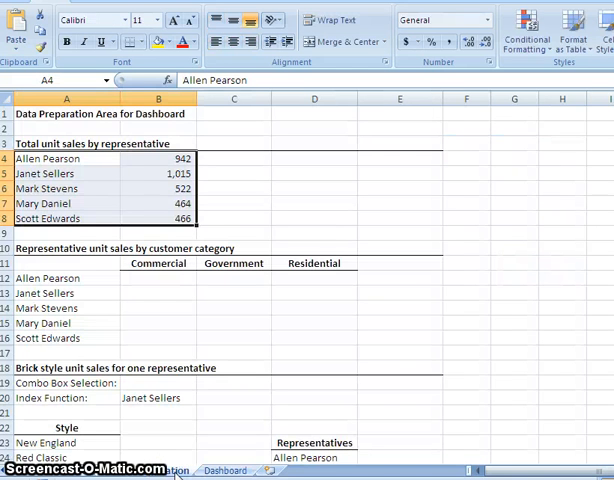
pyautogui.moveTo(194, 307)
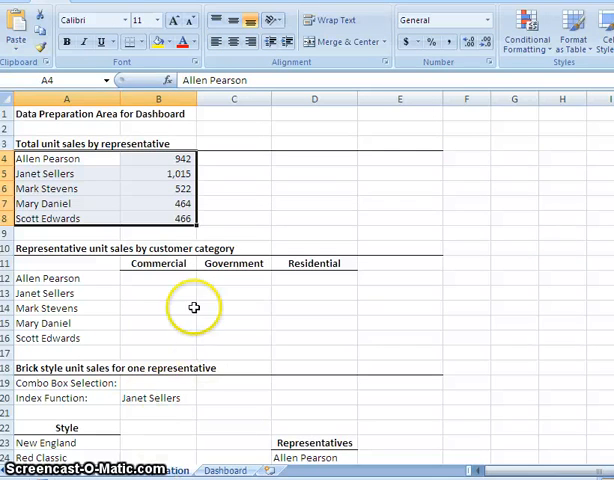
pyautogui.moveTo(181, 287)
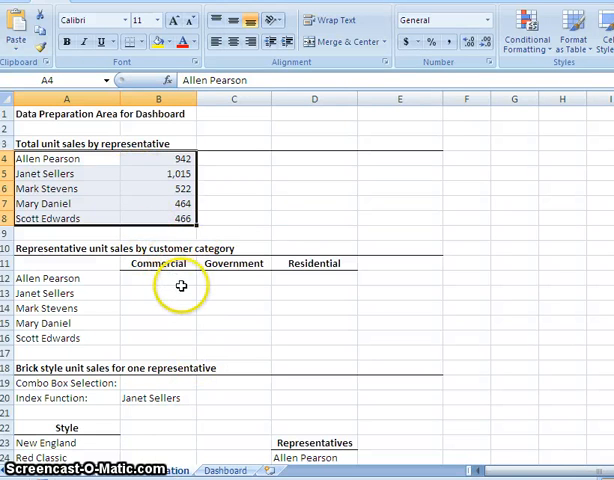
pyautogui.click(155, 278)
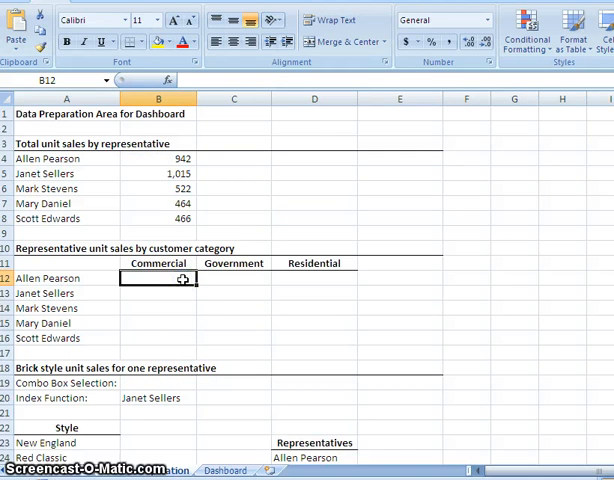
pyautogui.write('=')
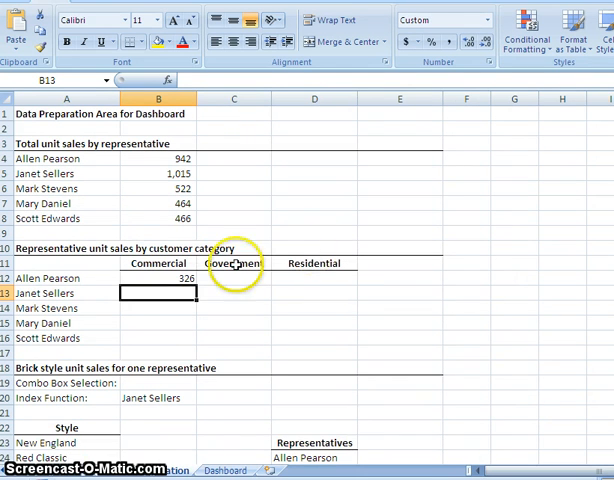
# Replace B12's hard-coded literals with $A12 and B$11 references in the GETPIVOTDATA formula.
pyautogui.click(157, 278)
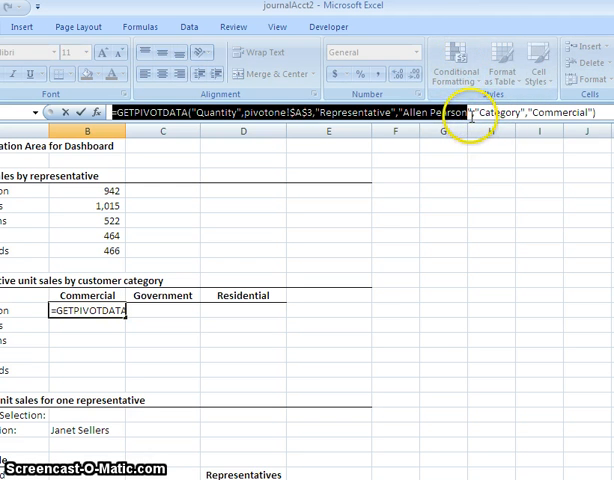
pyautogui.doubleClick(438, 113)
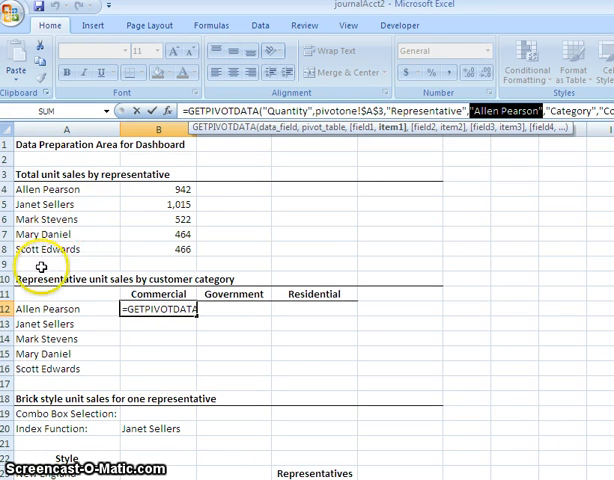
pyautogui.moveTo(86, 308)
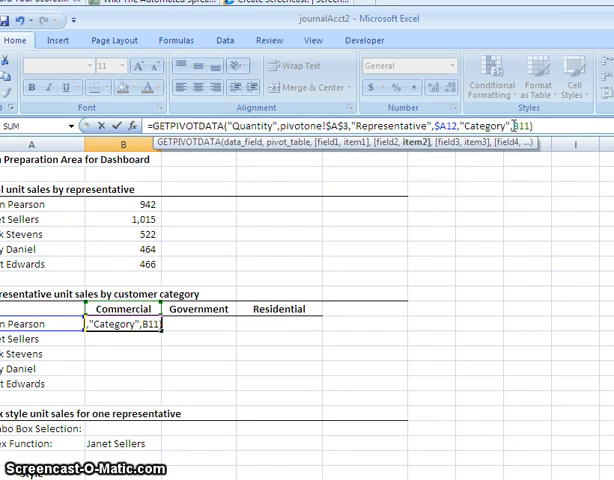
pyautogui.write('$')
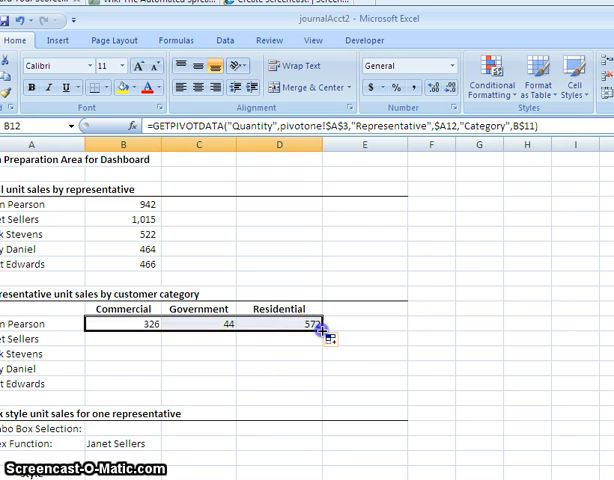
# Fill the B12:D12 category formulas down to row 16 for all five representatives.
pyautogui.moveTo(312, 329); pyautogui.dragTo(312, 382)
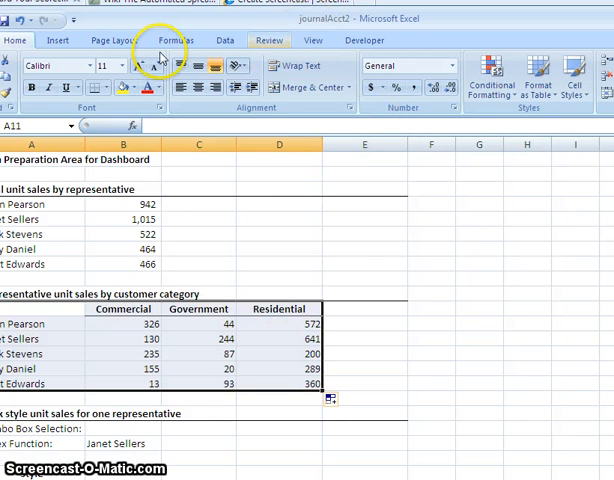
# Create a clustered bar chart of A11:D16 category sales and move it to the Dashboard sheet.
pyautogui.click(58, 40)
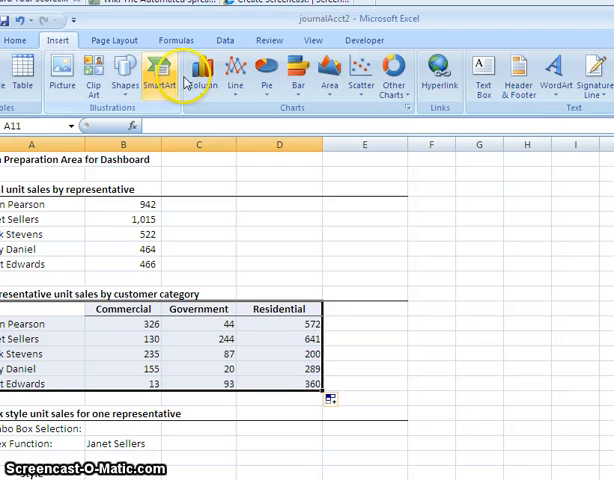
pyautogui.click(299, 70)
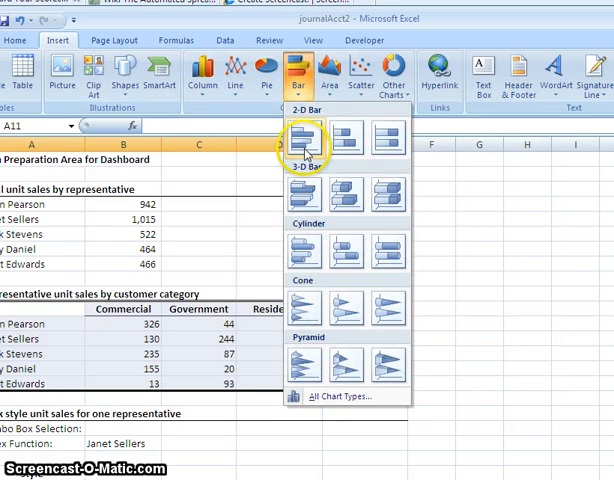
pyautogui.click(308, 127)
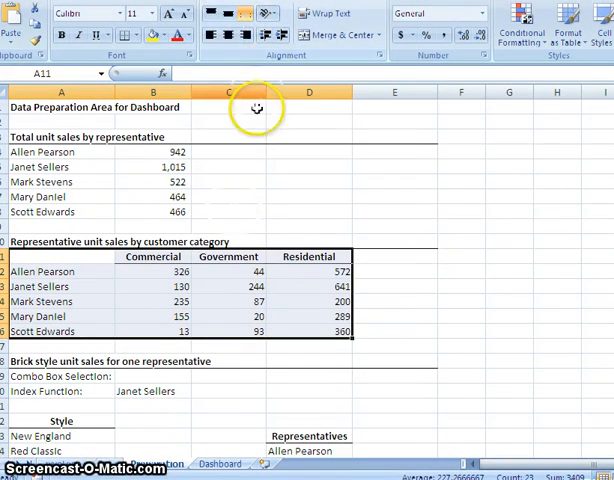
pyautogui.click(220, 464)
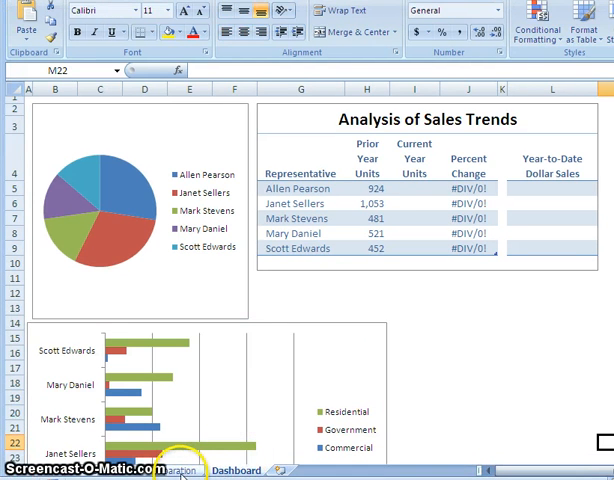
# Return to Data Preparation and start a formula in B23 for Janet Sellers' New England sales.
pyautogui.click(175, 471)
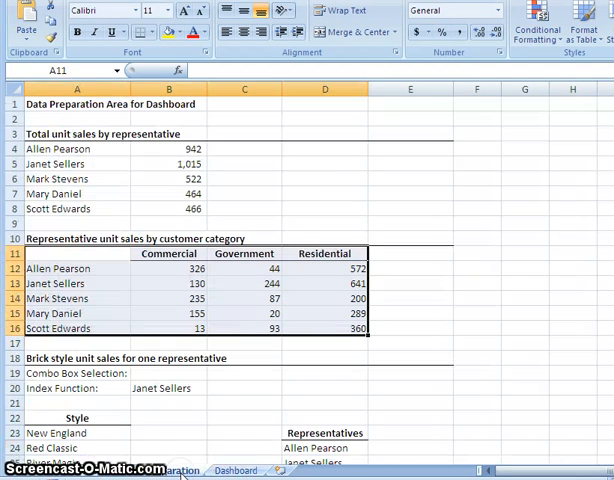
pyautogui.moveTo(240, 369)
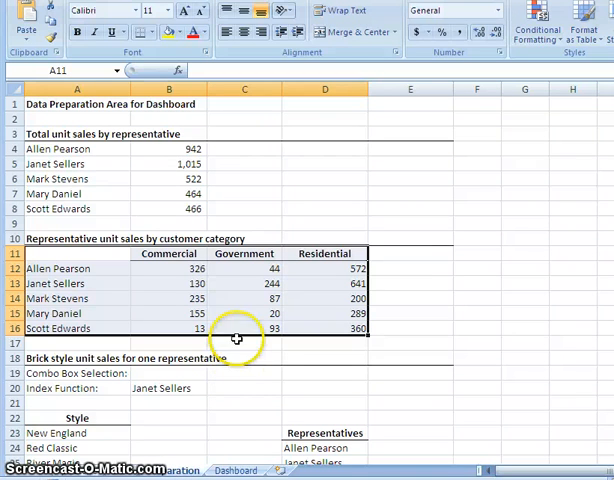
pyautogui.moveTo(200, 352)
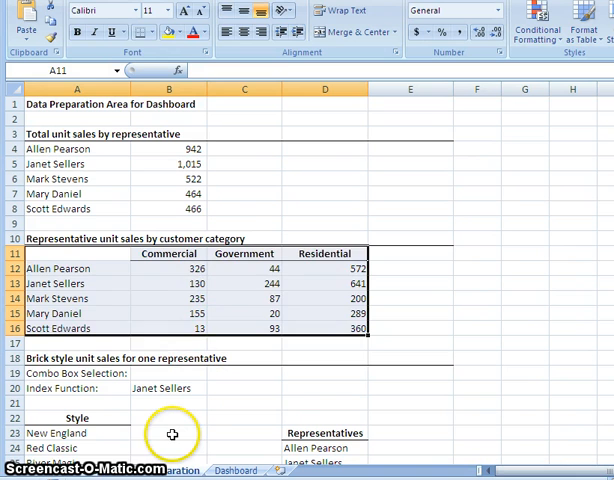
pyautogui.click(168, 433)
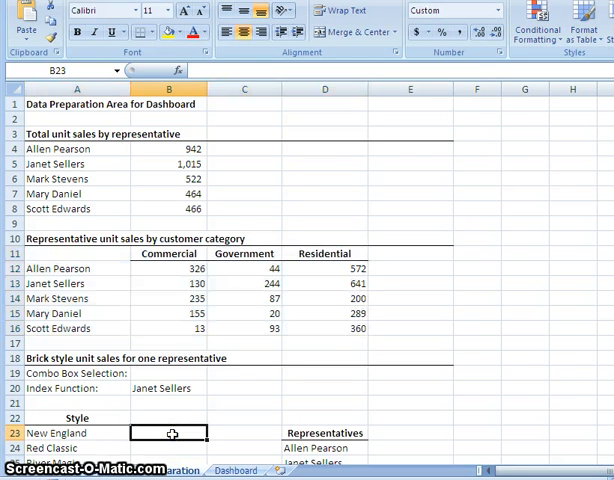
pyautogui.write('=T')
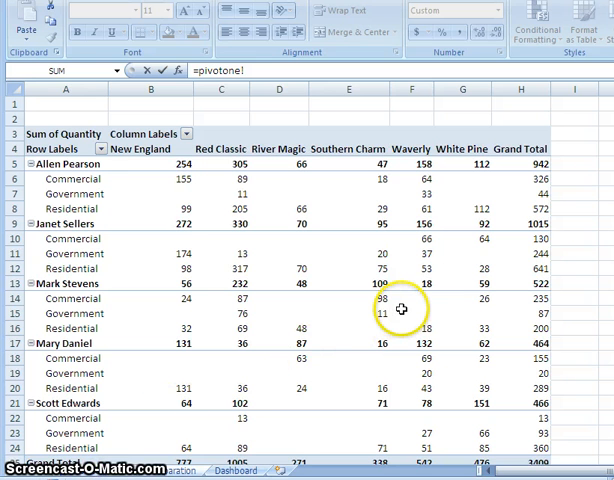
pyautogui.moveTo(487, 268)
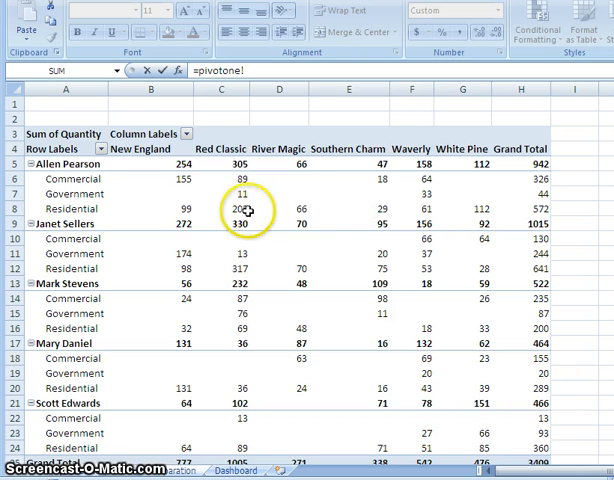
pyautogui.moveTo(184, 223)
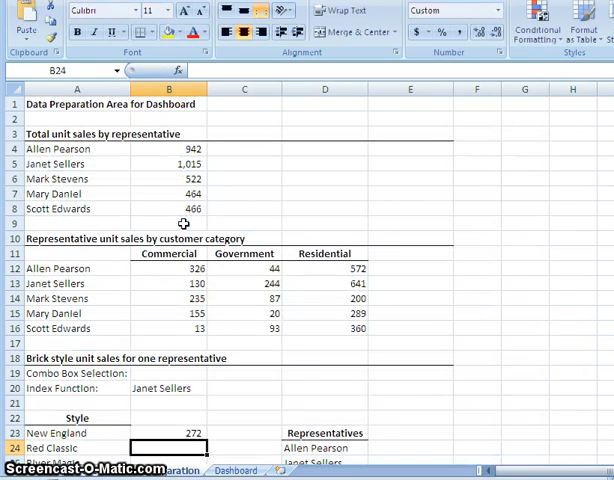
pyautogui.moveTo(183, 238)
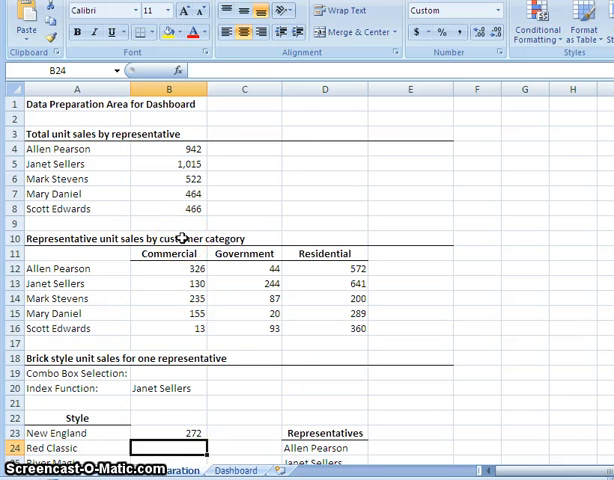
pyautogui.click(167, 432)
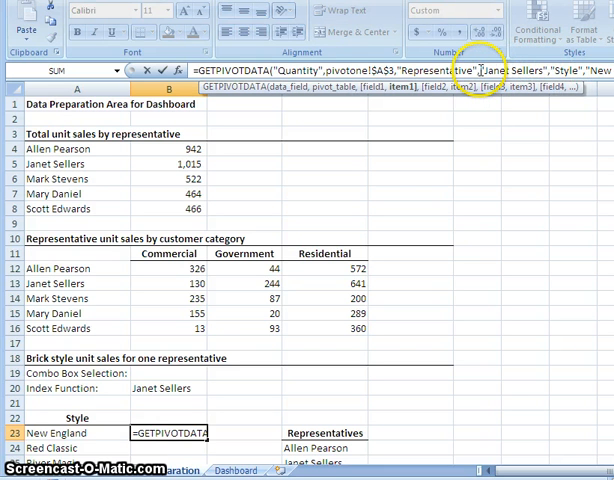
pyautogui.doubleClick(490, 71)
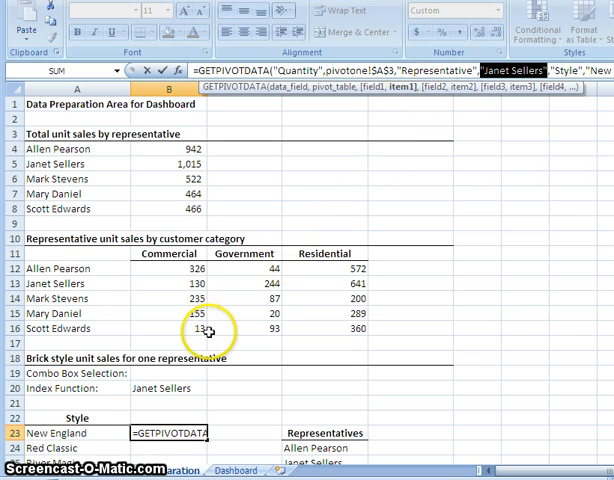
pyautogui.click(160, 388)
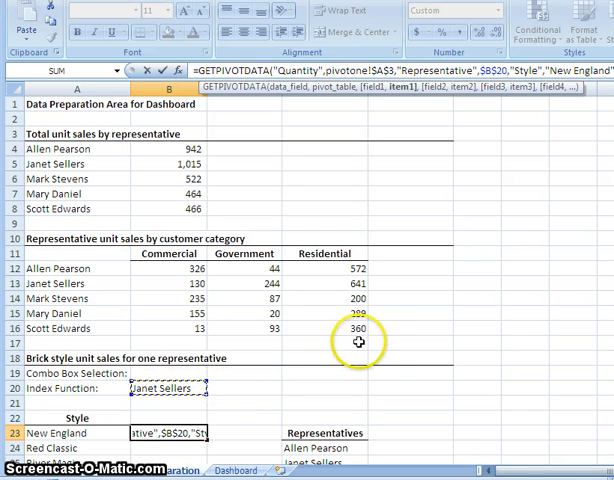
pyautogui.moveTo(528, 236)
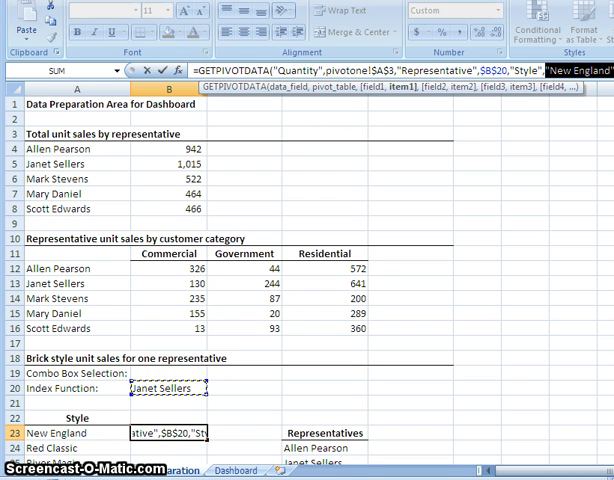
pyautogui.click(163, 388)
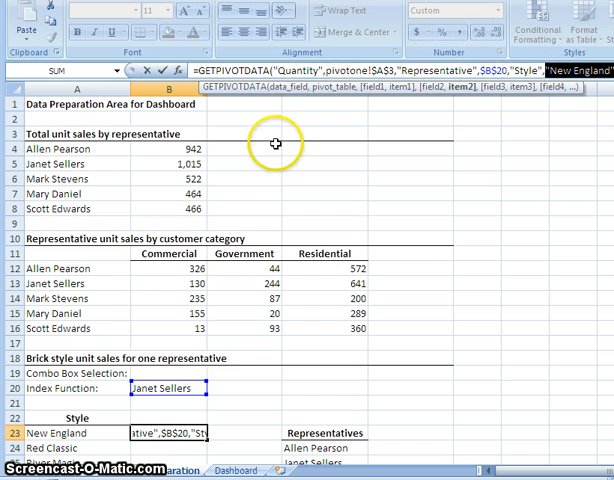
pyautogui.moveTo(107, 422)
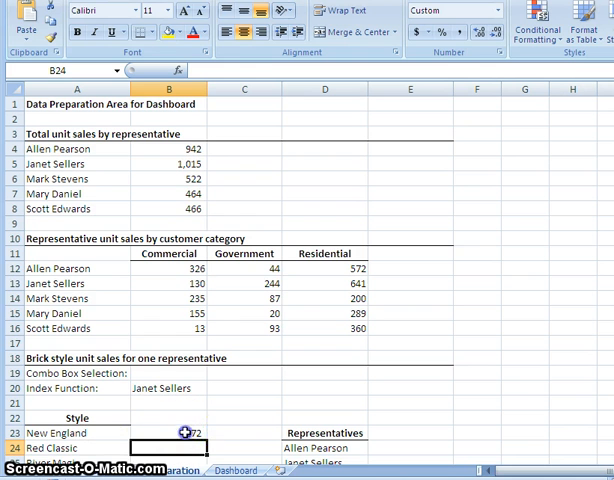
# Fill B23's formula down to B28 so Red Classic shows 330, River Magic 70, Southern Charm 95.
pyautogui.click(168, 433)
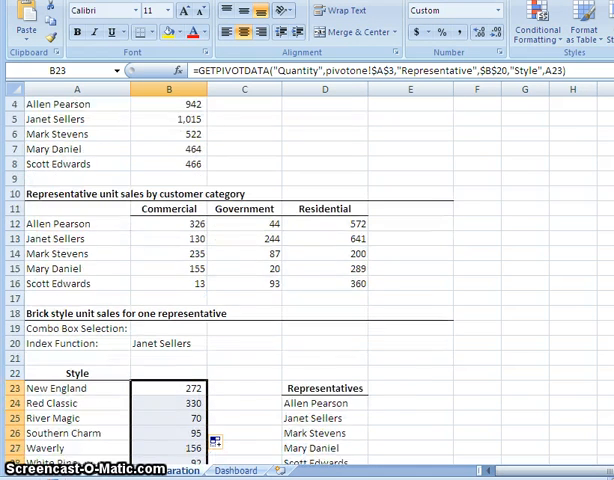
pyautogui.scroll(-3)
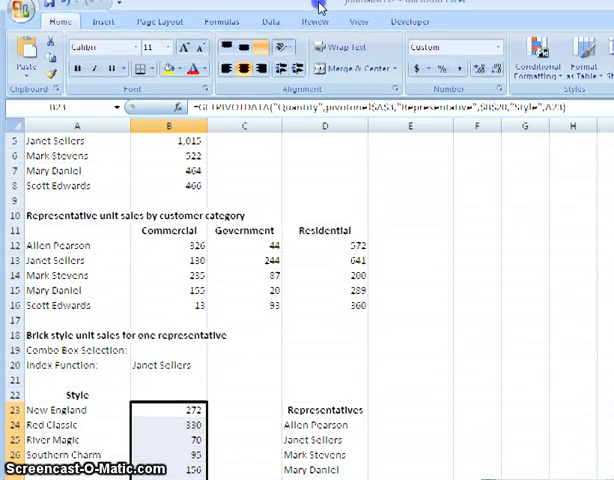
# Bring up the Developer ribbon's form control list to pick a Combo Box.
pyautogui.click(168, 410)
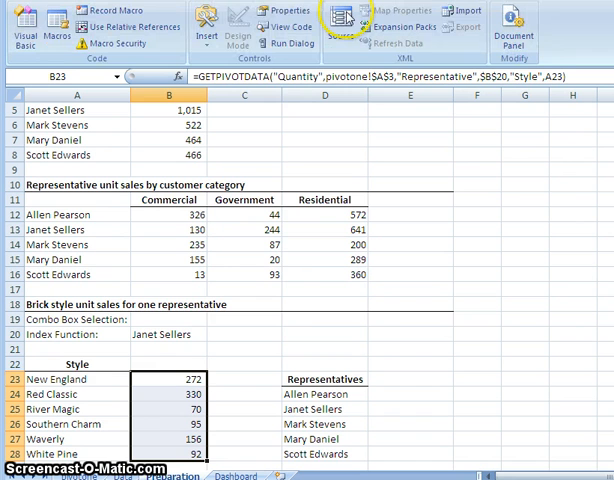
pyautogui.click(209, 24)
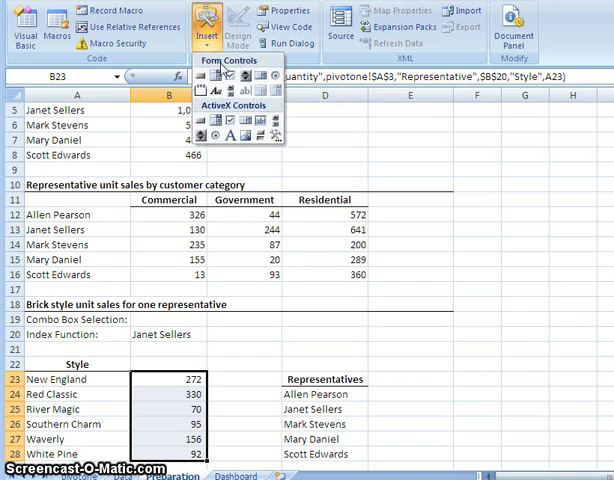
pyautogui.moveTo(216, 79)
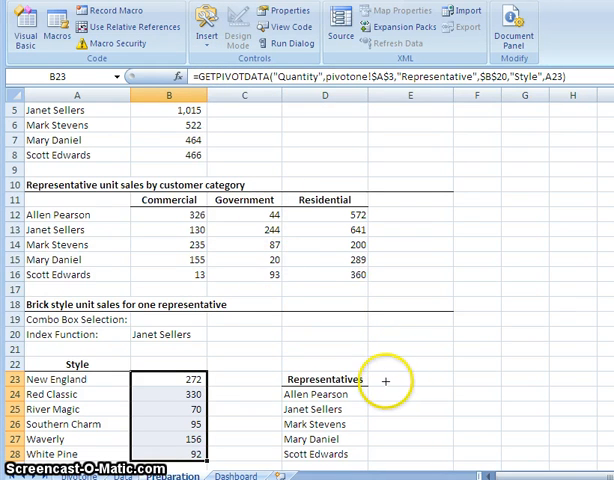
pyautogui.moveTo(375, 372)
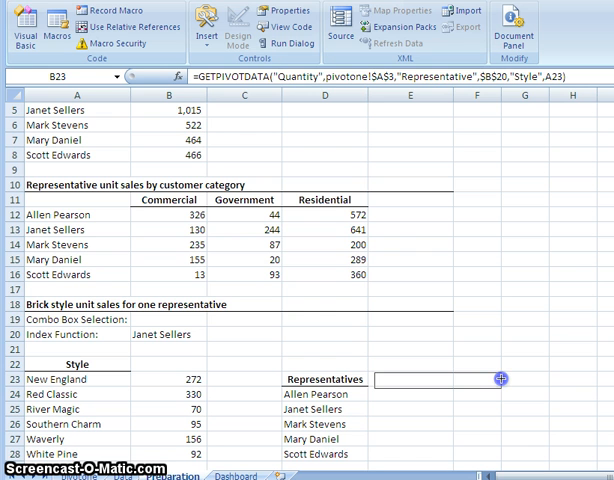
# Draw a combo box beside Representatives with Input range $D$24:$D$28 and Cell link $B$19.
pyautogui.click(470, 379)
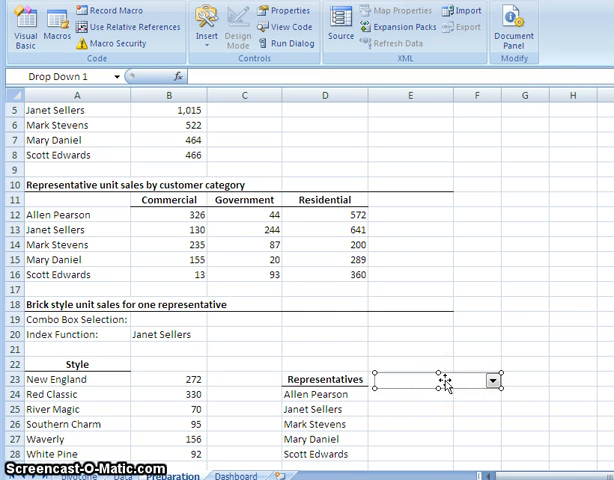
pyautogui.rightClick(440, 383)
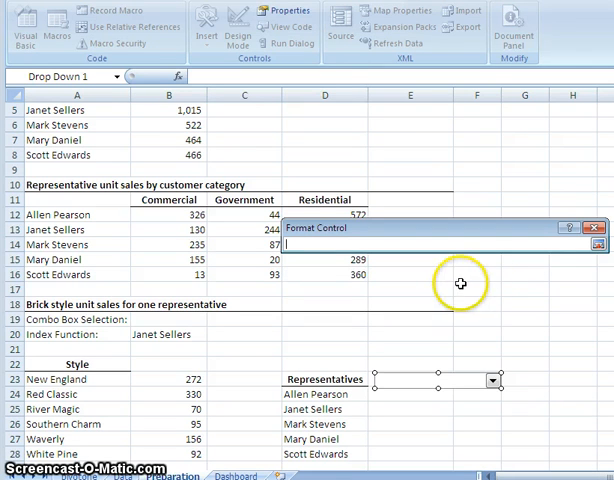
pyautogui.moveTo(461, 284)
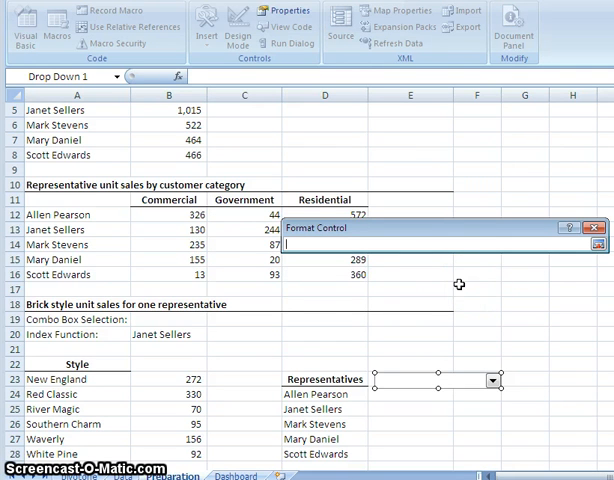
pyautogui.moveTo(232, 365)
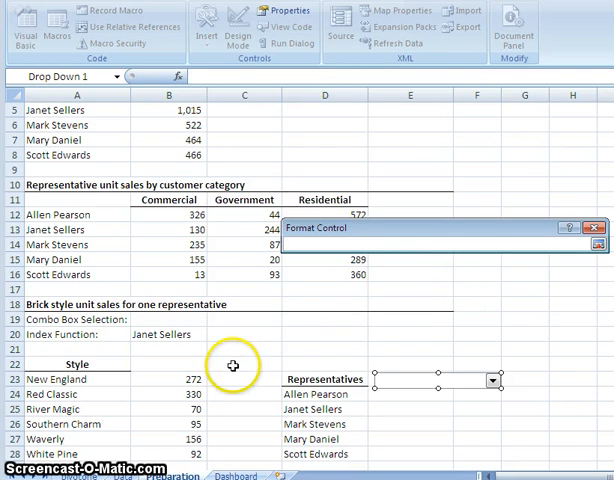
pyautogui.moveTo(231, 367)
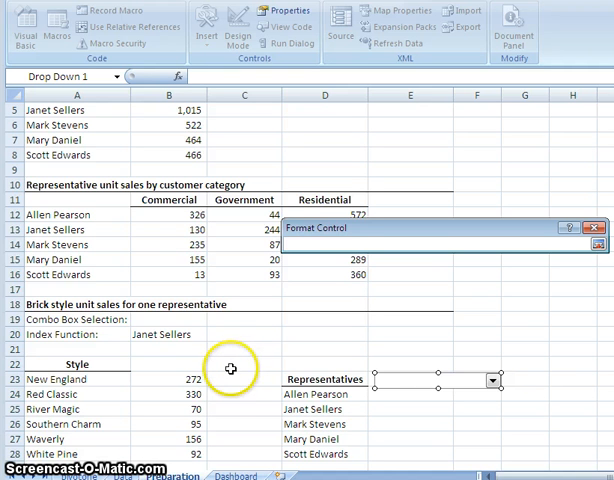
pyautogui.moveTo(305, 394)
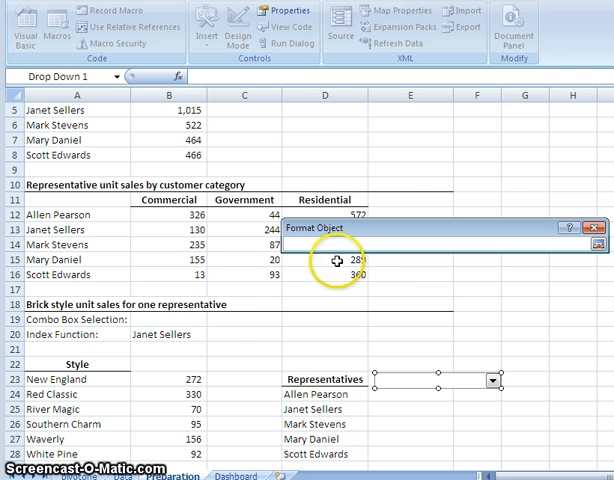
pyautogui.click(180, 320)
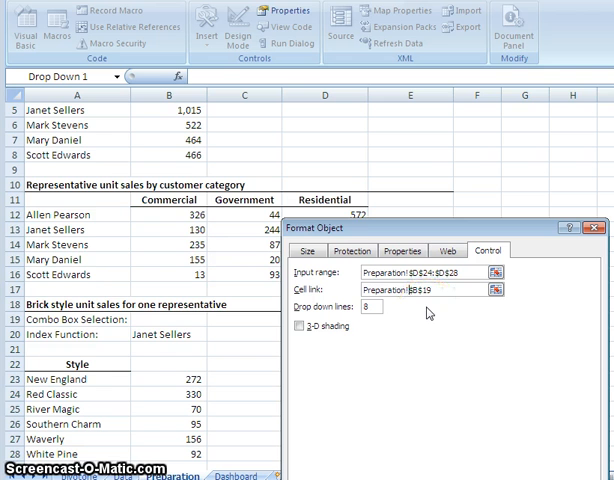
pyautogui.moveTo(446, 318)
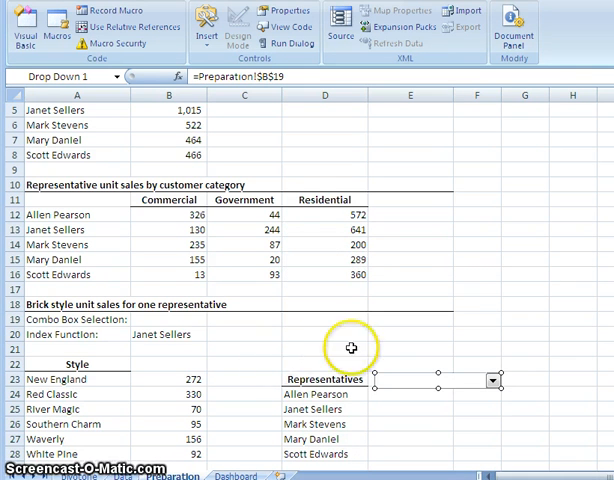
pyautogui.moveTo(493, 380)
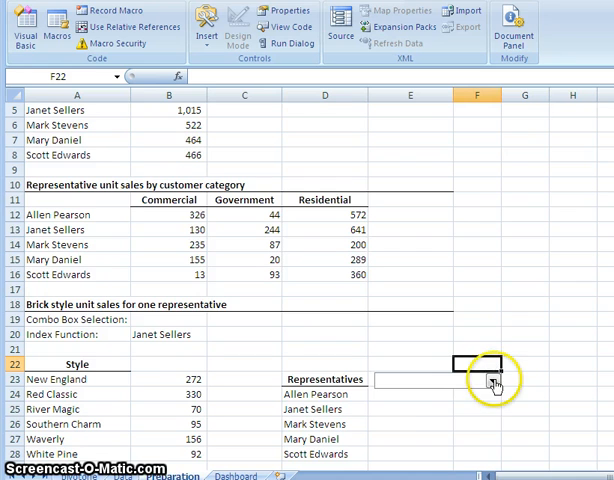
pyautogui.click(491, 379)
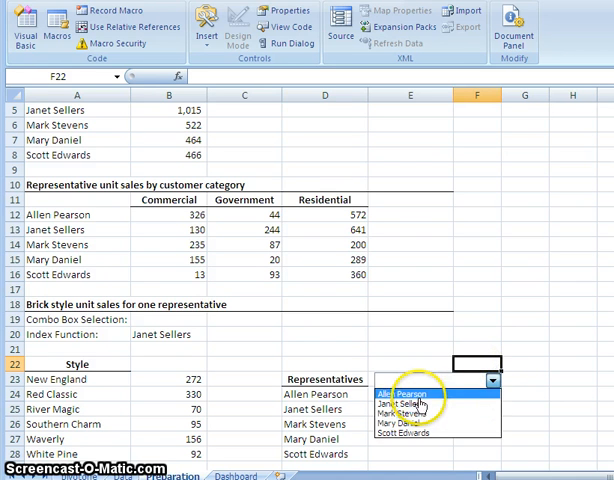
pyautogui.click(407, 404)
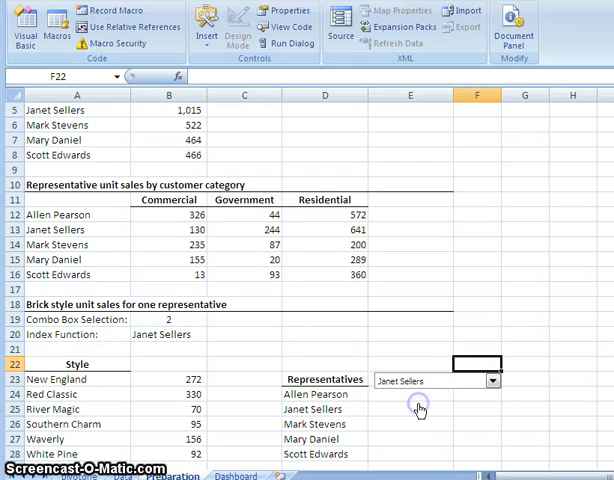
pyautogui.moveTo(185, 330)
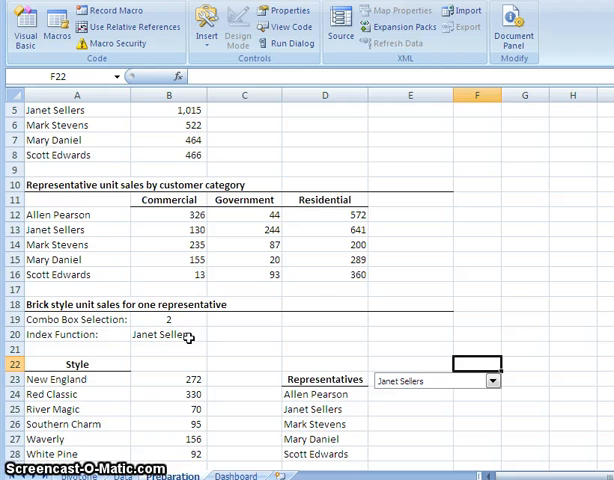
pyautogui.click(163, 334)
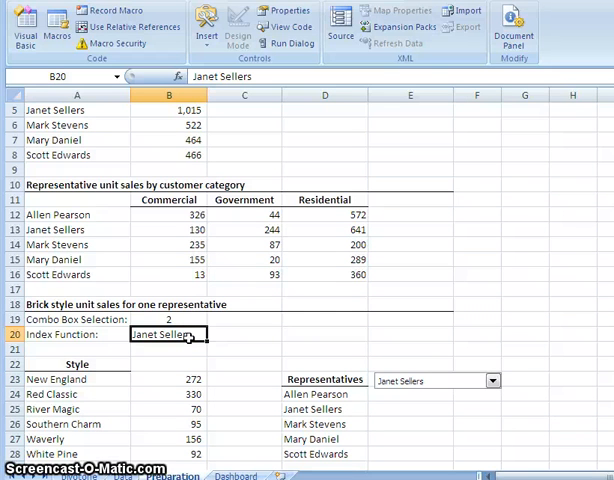
pyautogui.write('=INDE')
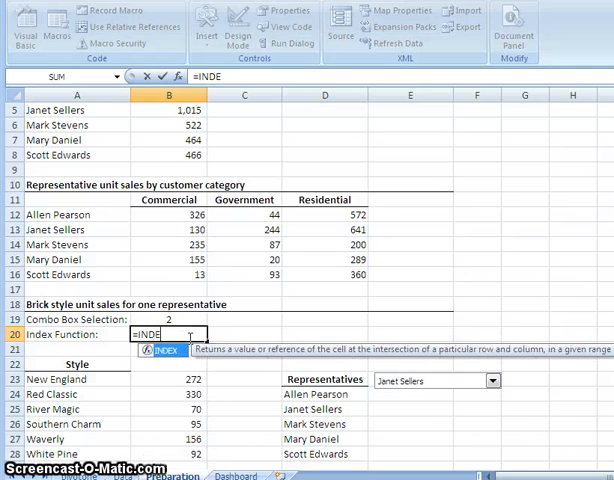
pyautogui.write('X(')
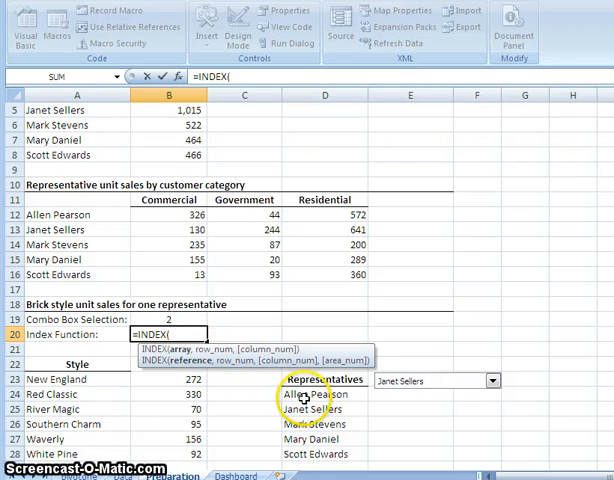
pyautogui.moveTo(307, 394); pyautogui.dragTo(307, 454)
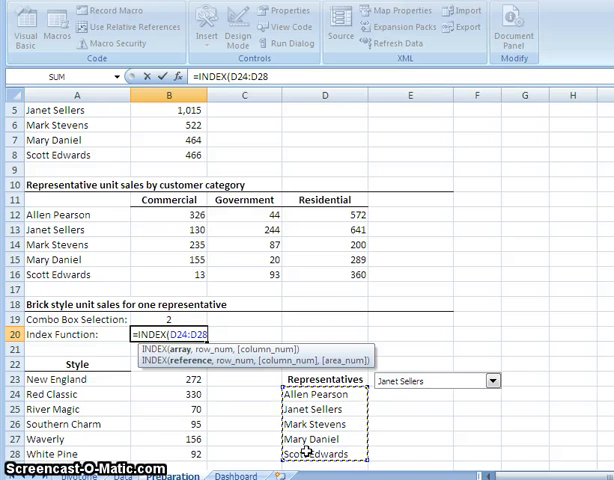
pyautogui.write(',')
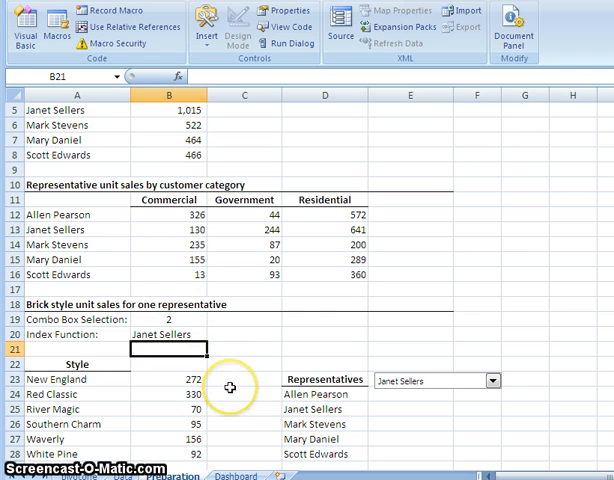
pyautogui.moveTo(168, 394)
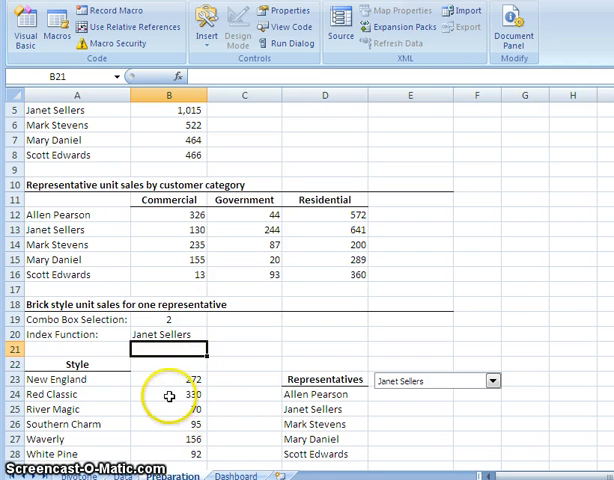
# Insert a 2-D clustered column chart of A23:B28 brick style sales and cut it from the sheet.
pyautogui.click(55, 379)
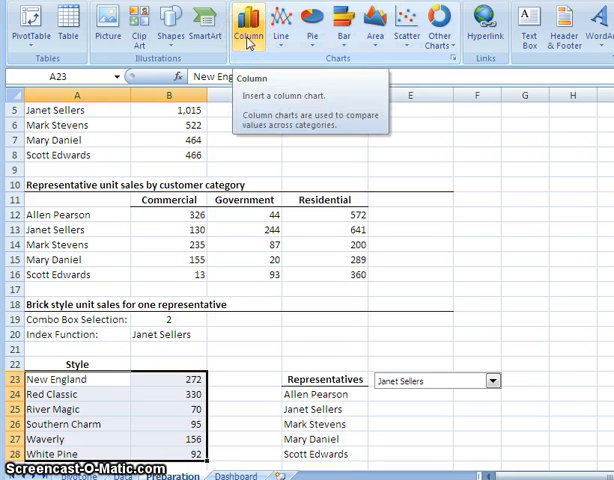
pyautogui.click(240, 20)
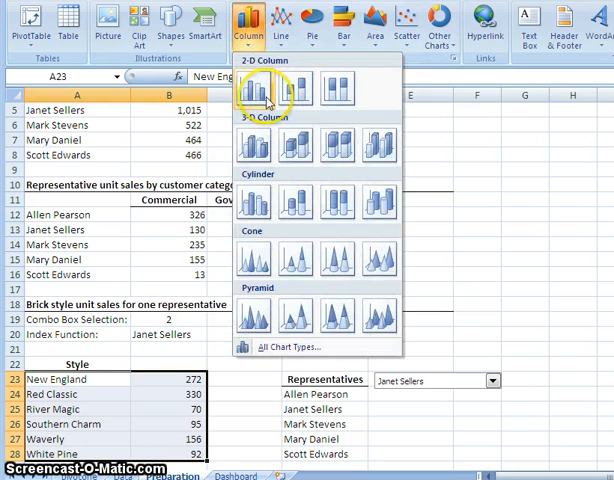
pyautogui.click(253, 90)
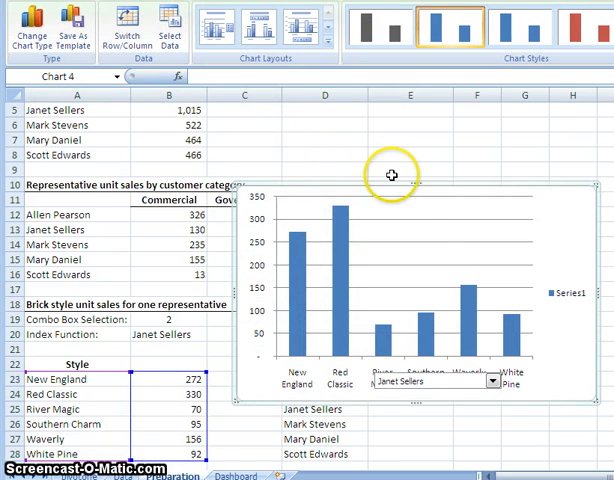
pyautogui.moveTo(528, 235)
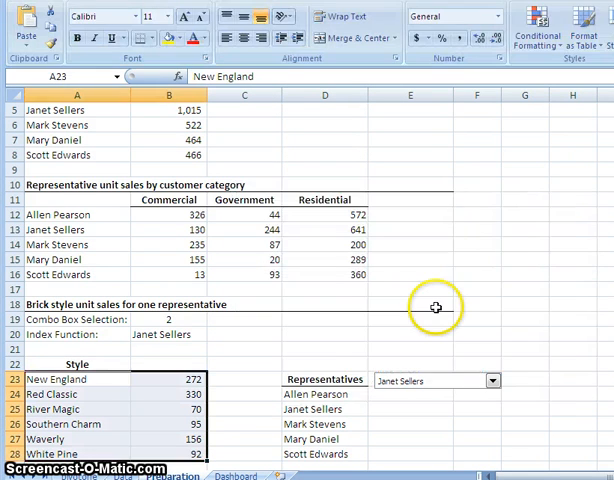
pyautogui.click(232, 476)
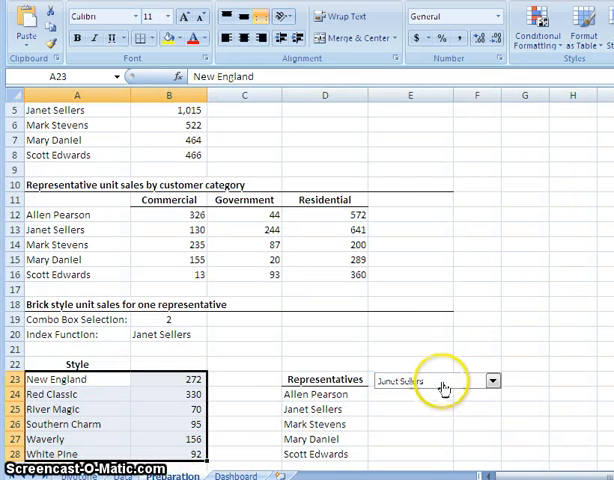
pyautogui.click(492, 380)
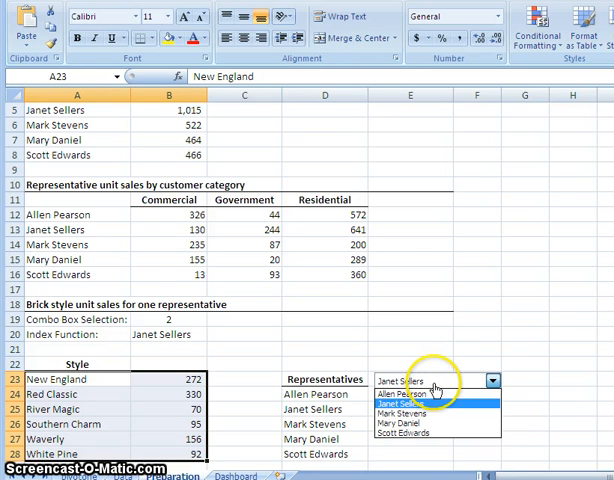
pyautogui.click(398, 394)
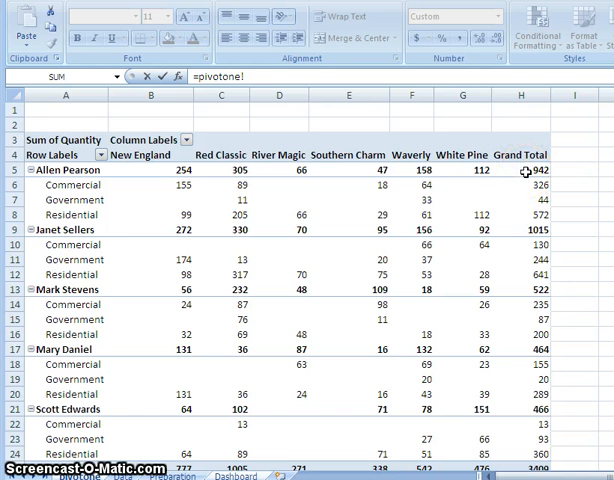
pyautogui.click(521, 170)
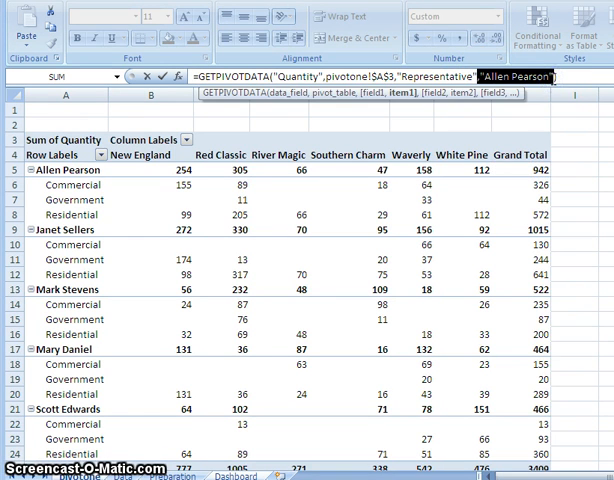
pyautogui.write('G5')
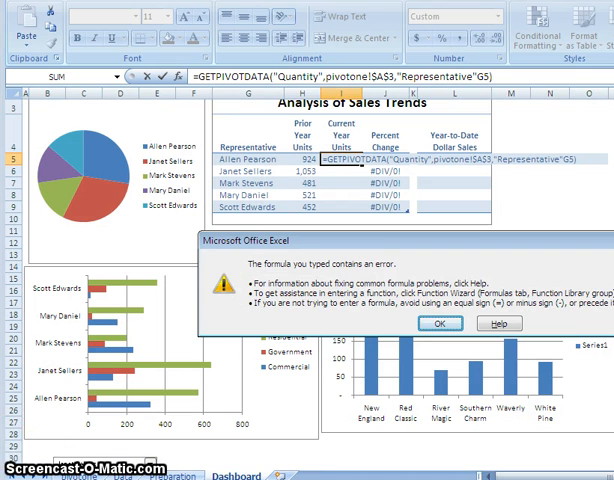
pyautogui.click(438, 323)
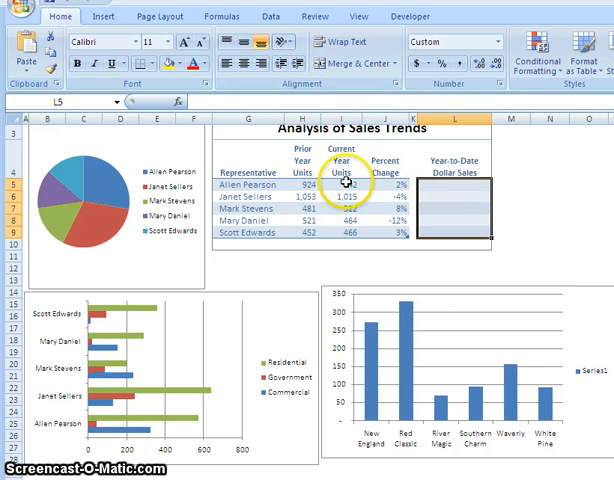
# Apply the 3 Arrows icon set to the Percent Change values J5:J9.
pyautogui.click(353, 180)
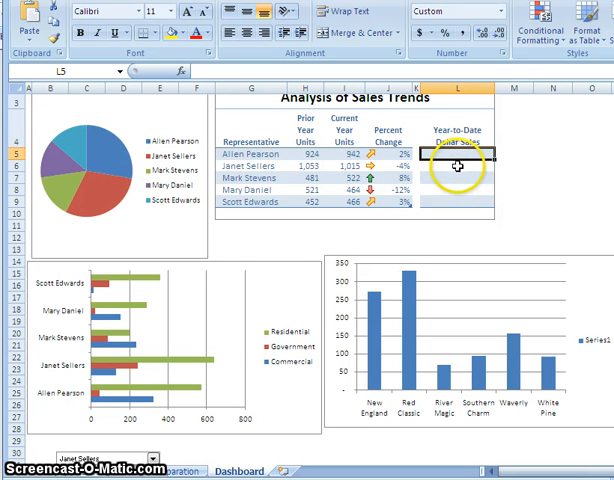
pyautogui.moveTo(459, 168)
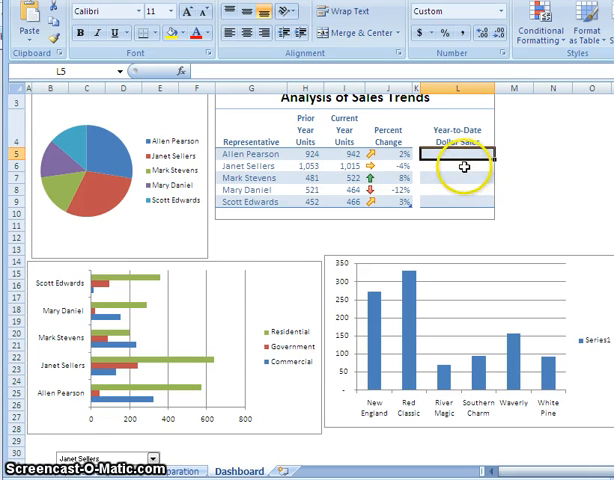